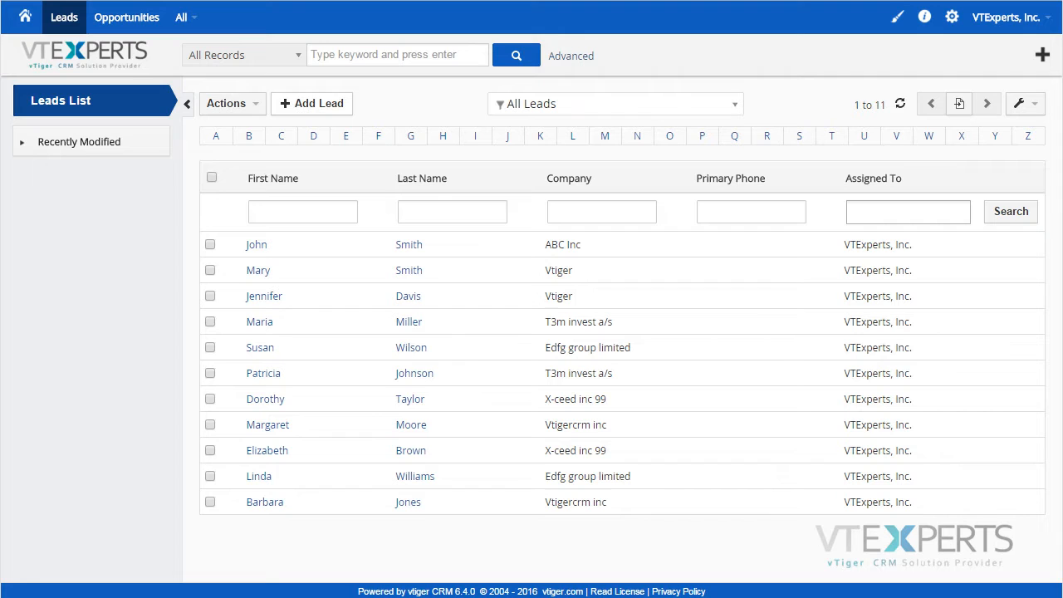
pyautogui.moveTo(743, 135)
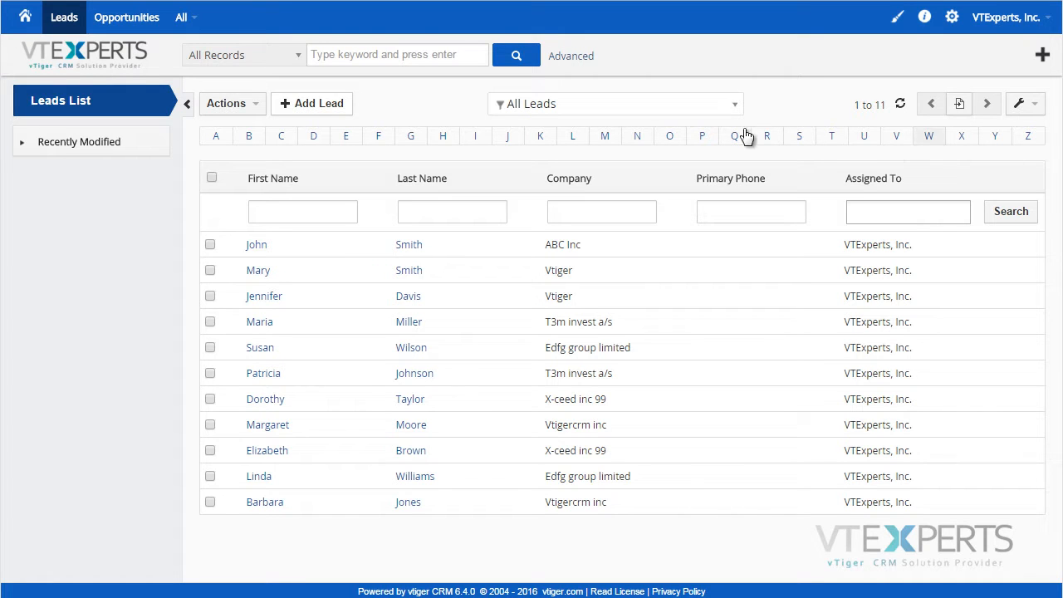
# - Start a new lead from the Leads list with Add Lead
pyautogui.click(311, 103)
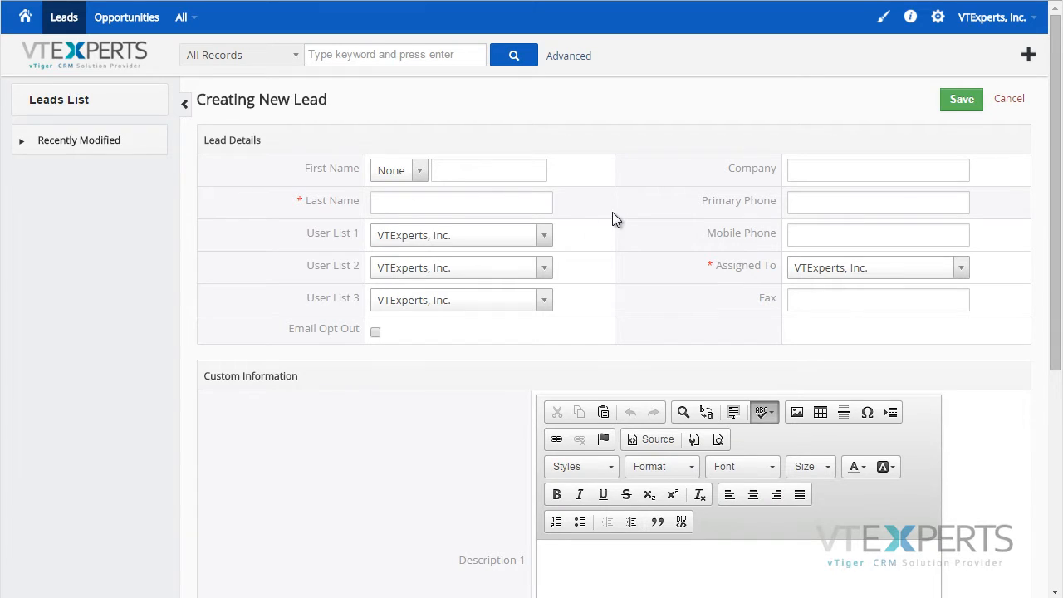
# - Set User List 1 to Demo VTExperts, Inc., List 2 to Marketing Group, List 3 to Team Selling
pyautogui.click(544, 235)
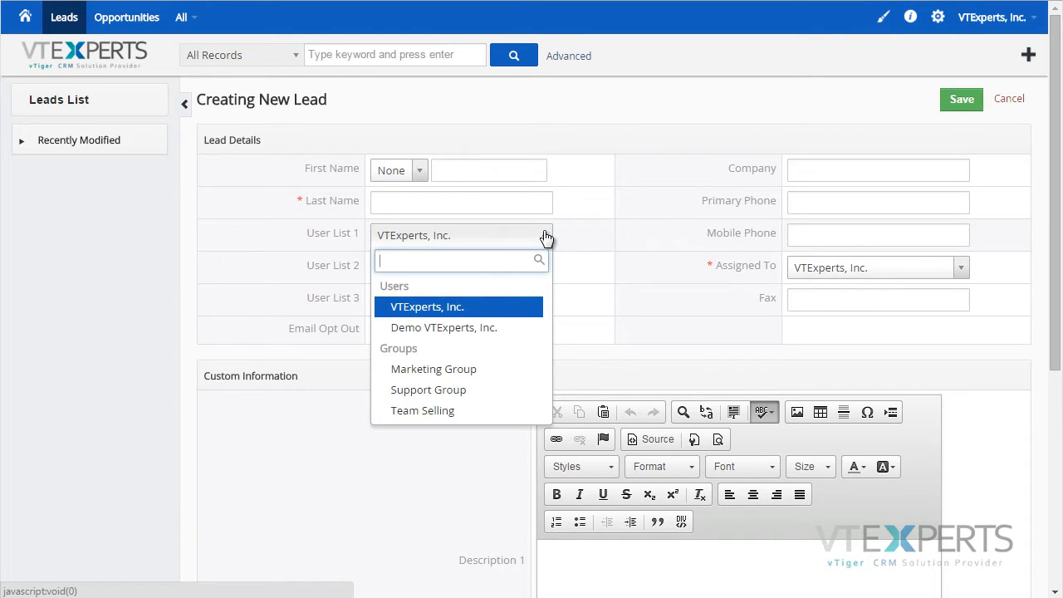
pyautogui.click(428, 306)
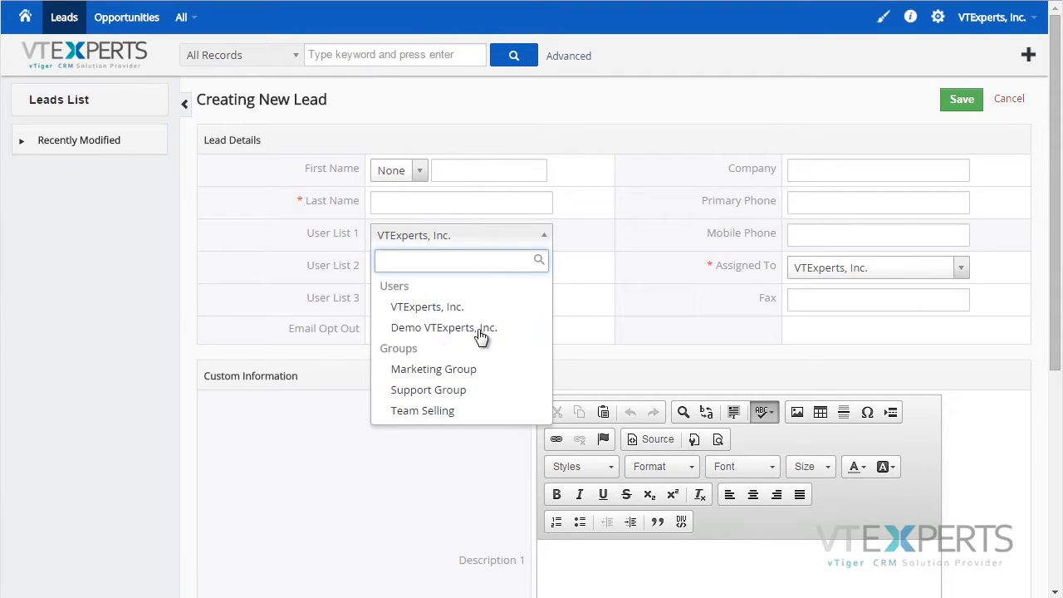
pyautogui.click(444, 327)
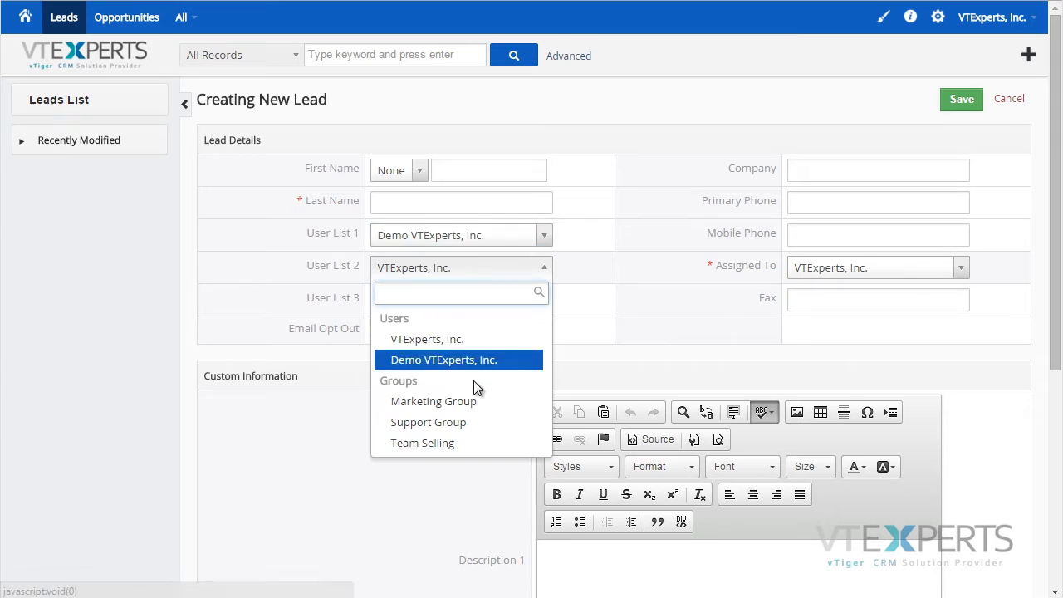
pyautogui.click(434, 401)
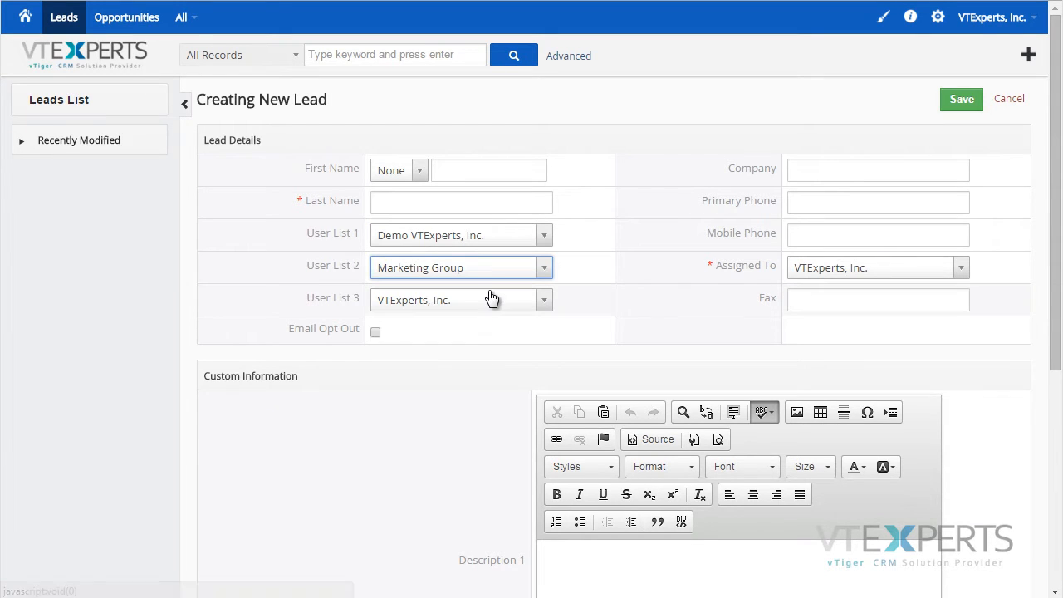
pyautogui.click(460, 300)
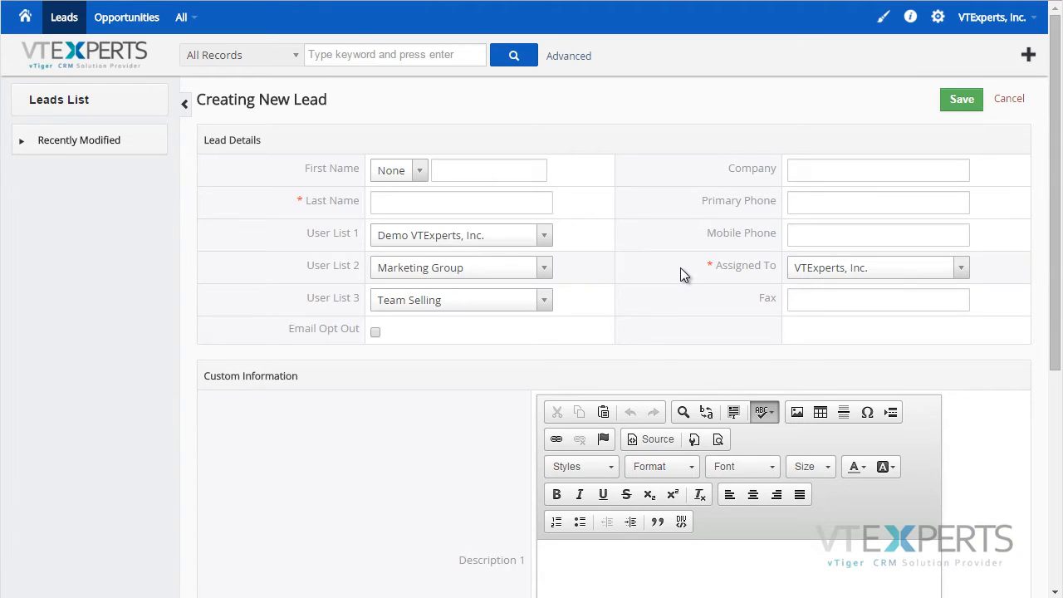
# - Write 'Rich' and 'Test' in Description 1, formatted bold with strikethrough
pyautogui.scroll(-3)
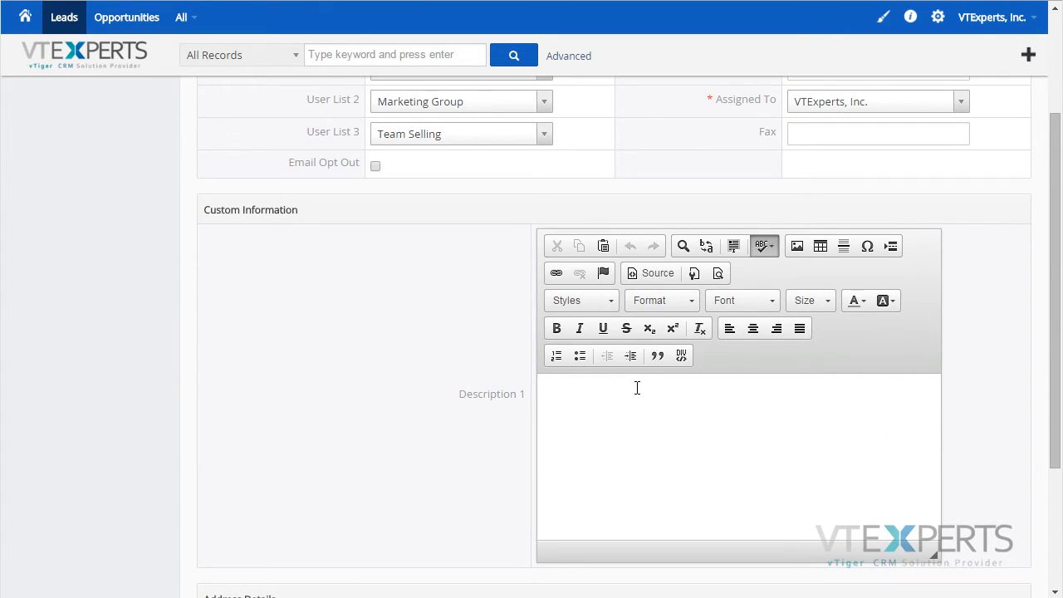
pyautogui.click(633, 399)
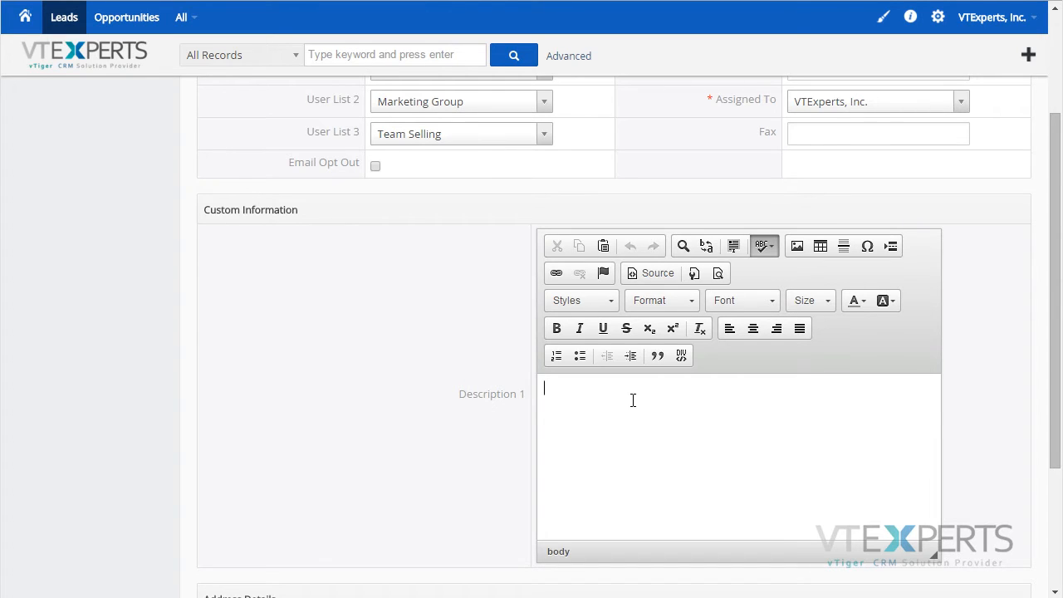
pyautogui.write('R')
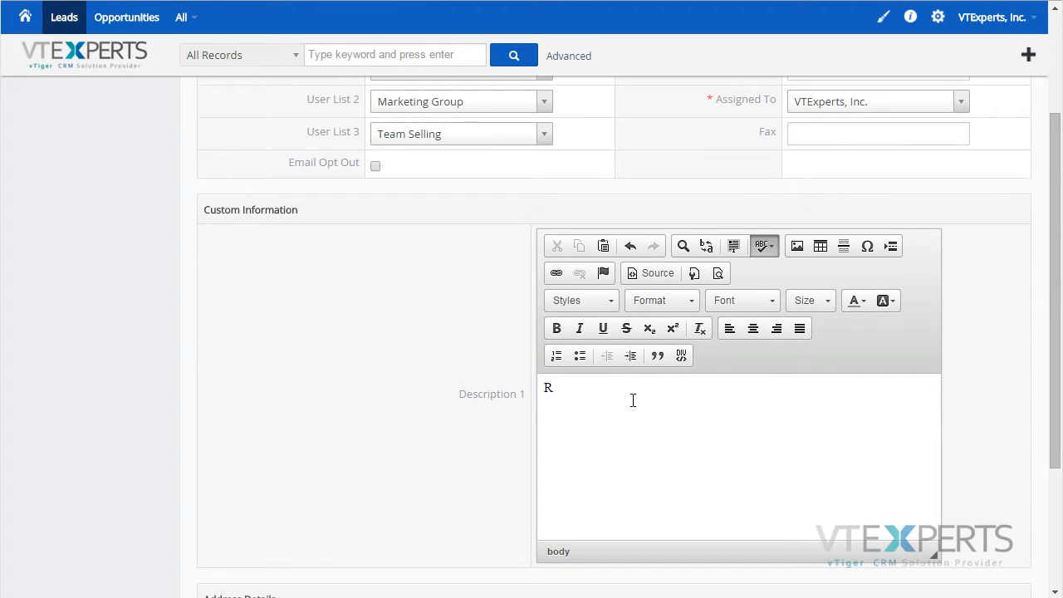
pyautogui.write('ich')
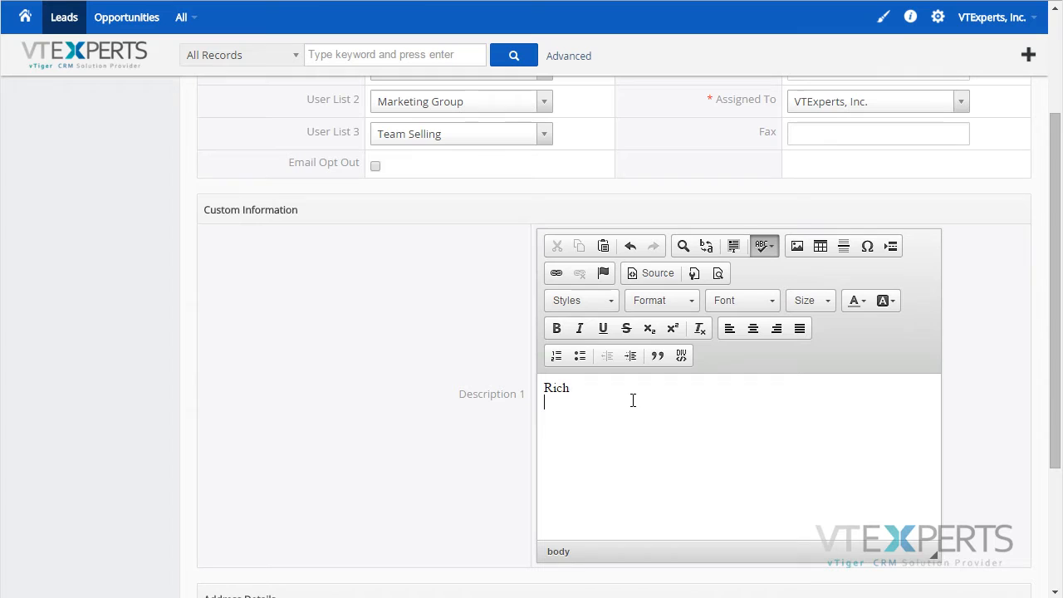
pyautogui.write('Test')
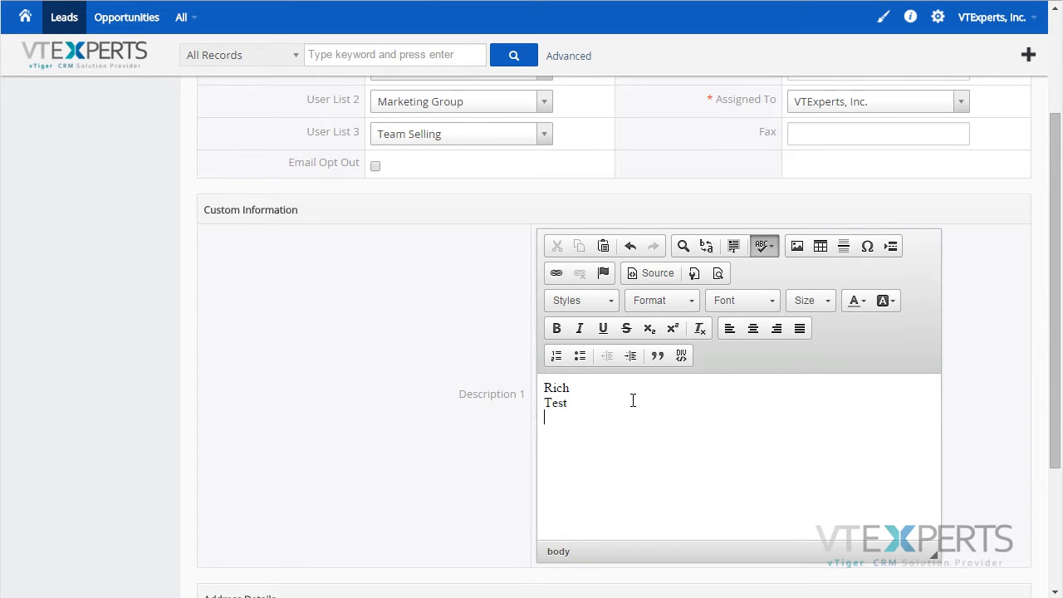
pyautogui.click(556, 328)
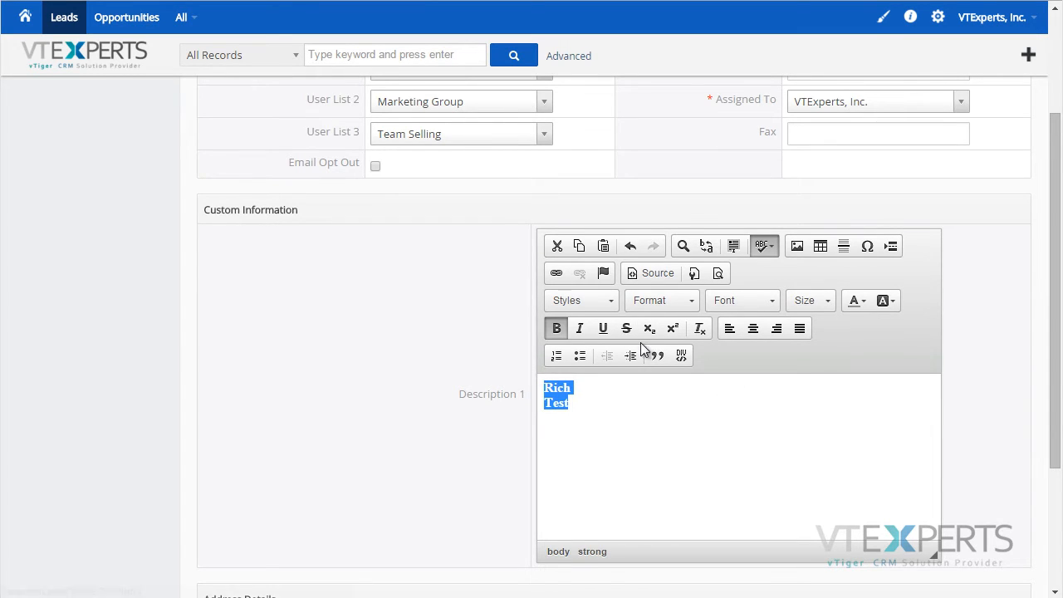
pyautogui.click(626, 328)
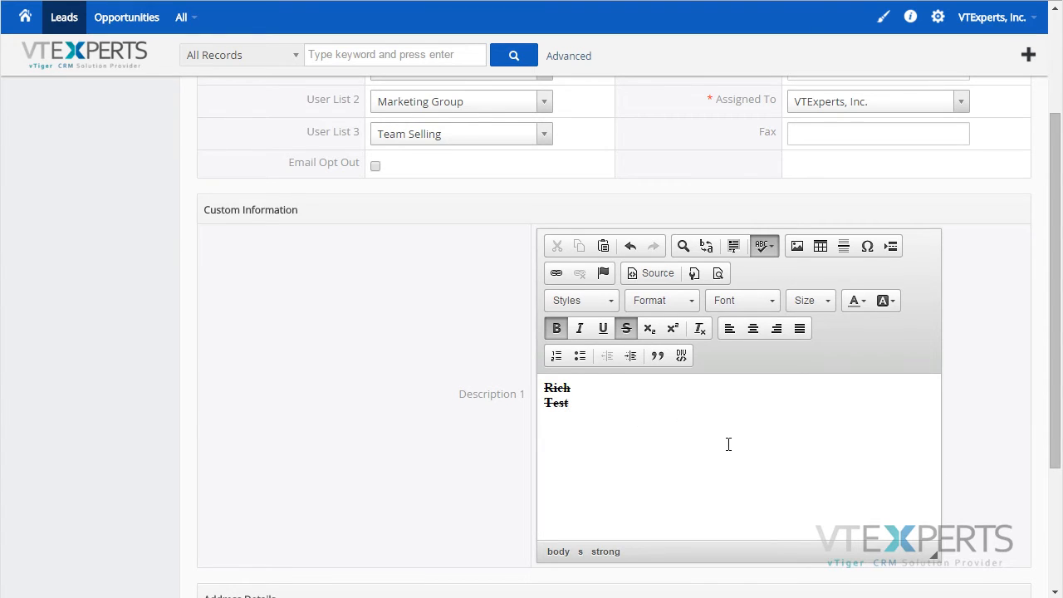
pyautogui.scroll(-3)
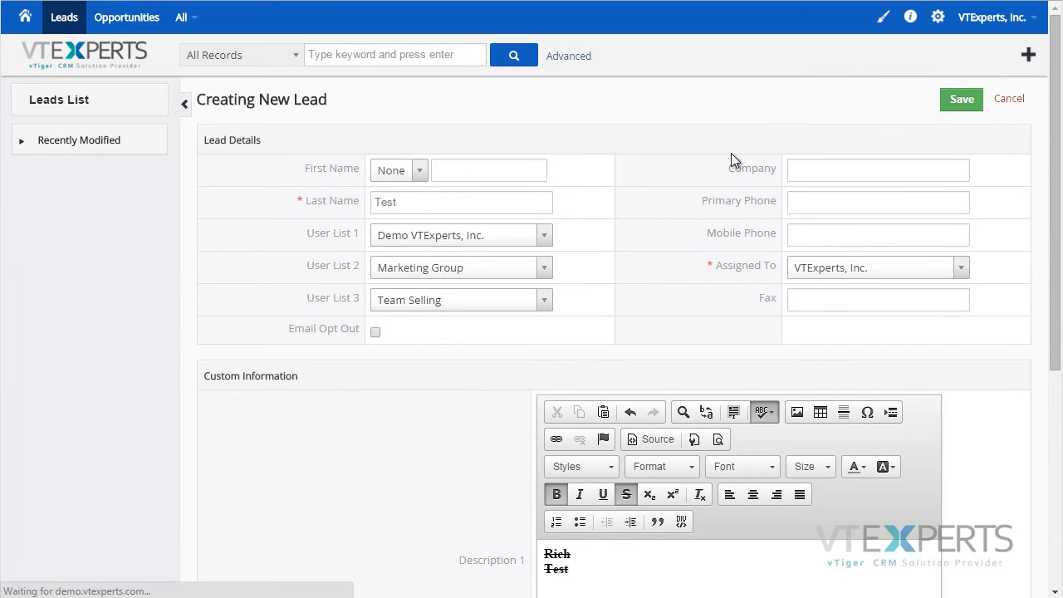
# - Save the new lead named Test and go to the settings page
pyautogui.click(961, 99)
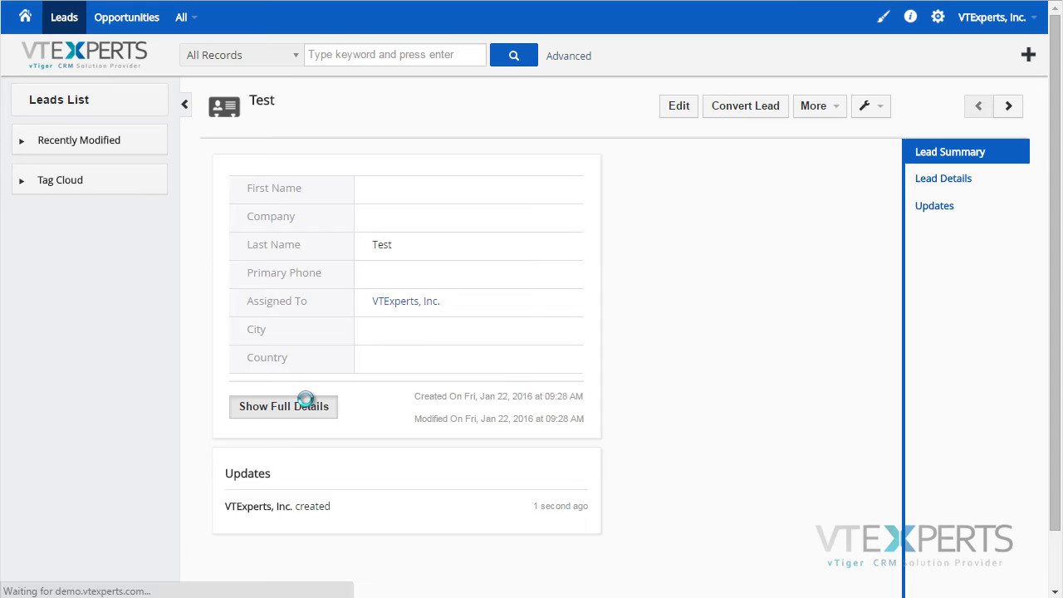
pyautogui.click(283, 406)
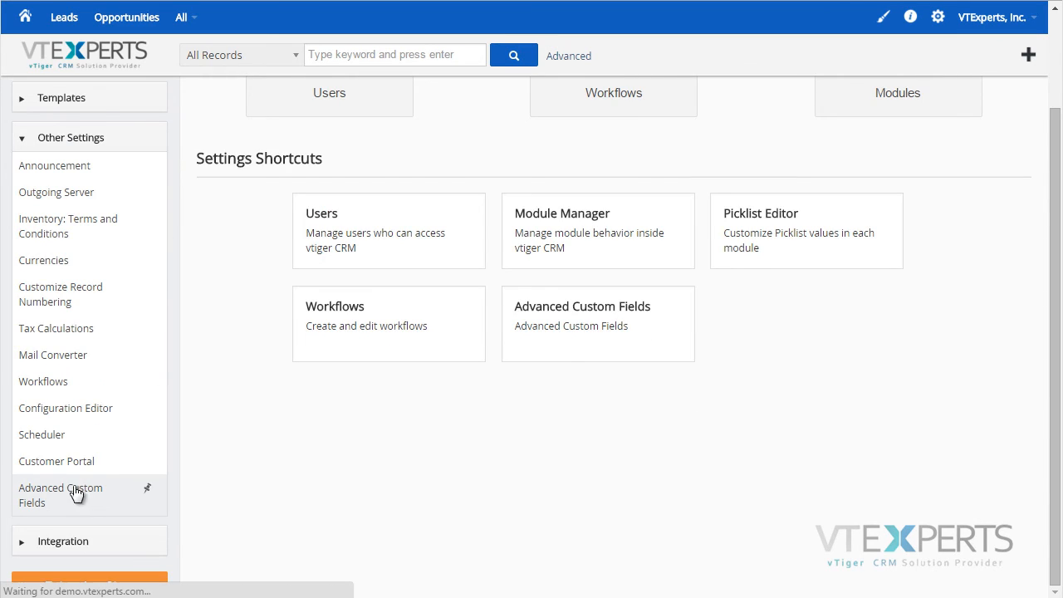
# - Open Advanced Custom Fields under Settings > Other Settings
pyautogui.click(59, 494)
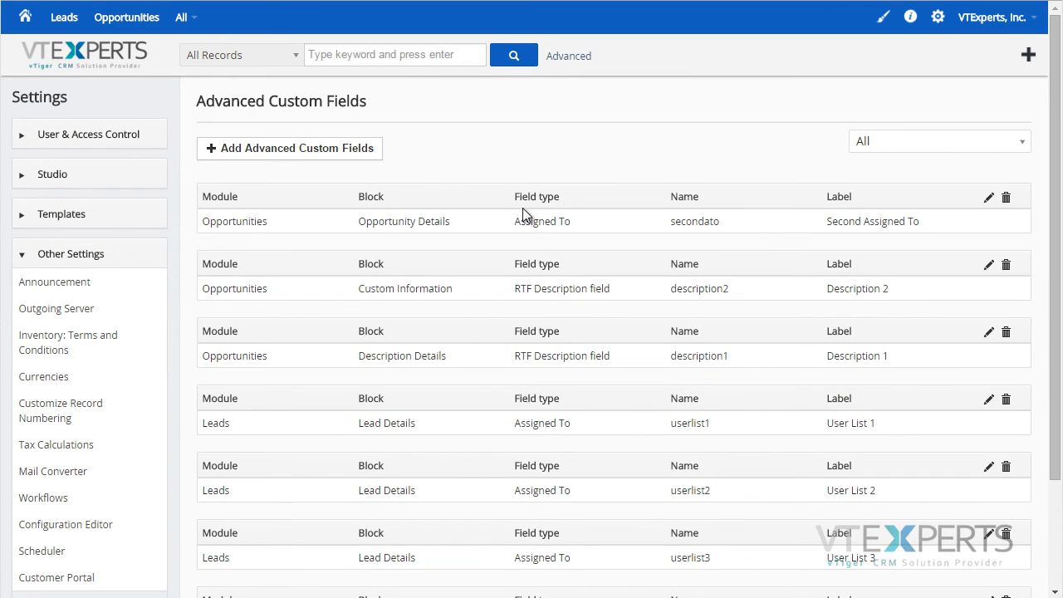
pyautogui.moveTo(525, 218)
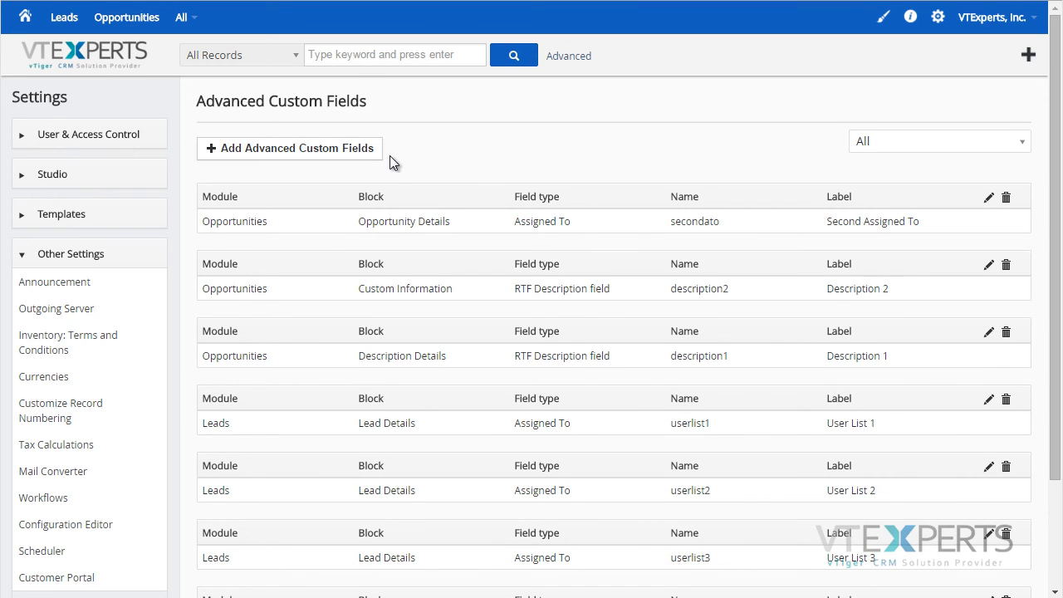
# - Begin a new advanced custom field for Opportunities with field type Assigned To
pyautogui.click(290, 148)
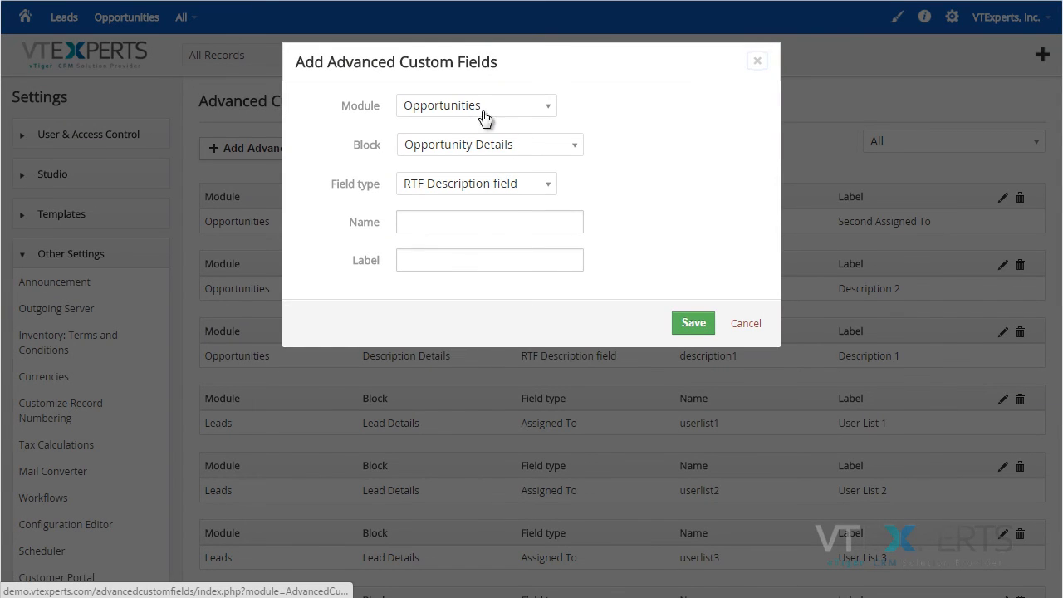
pyautogui.moveTo(539, 187)
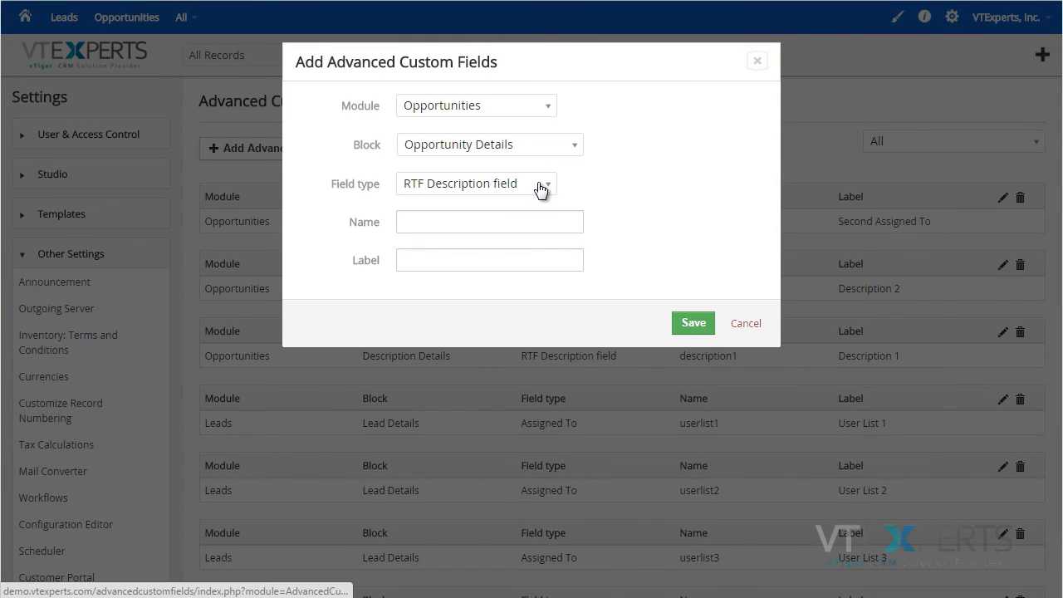
pyautogui.click(476, 184)
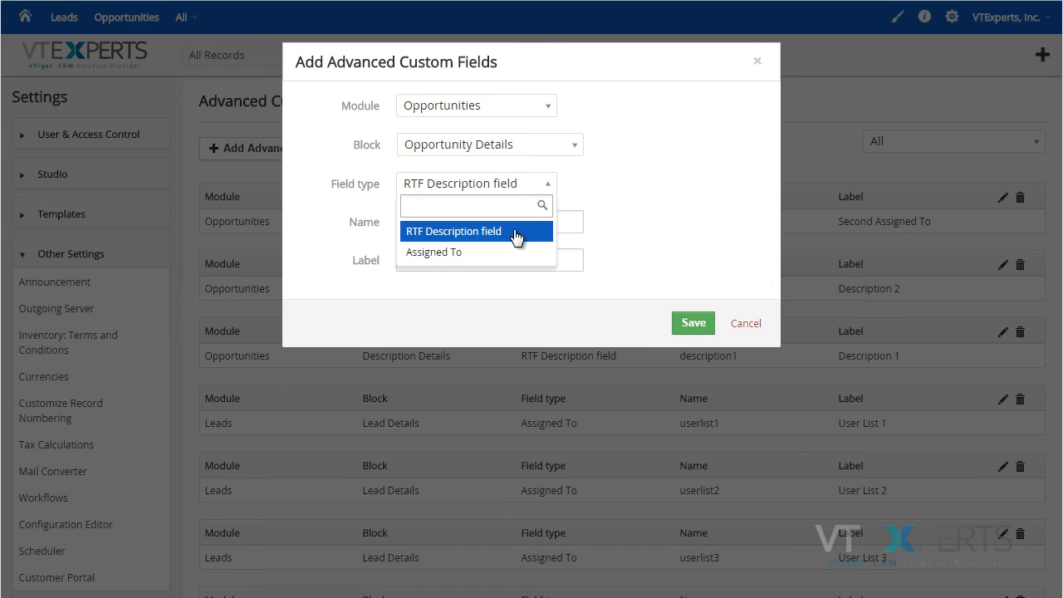
pyautogui.click(434, 251)
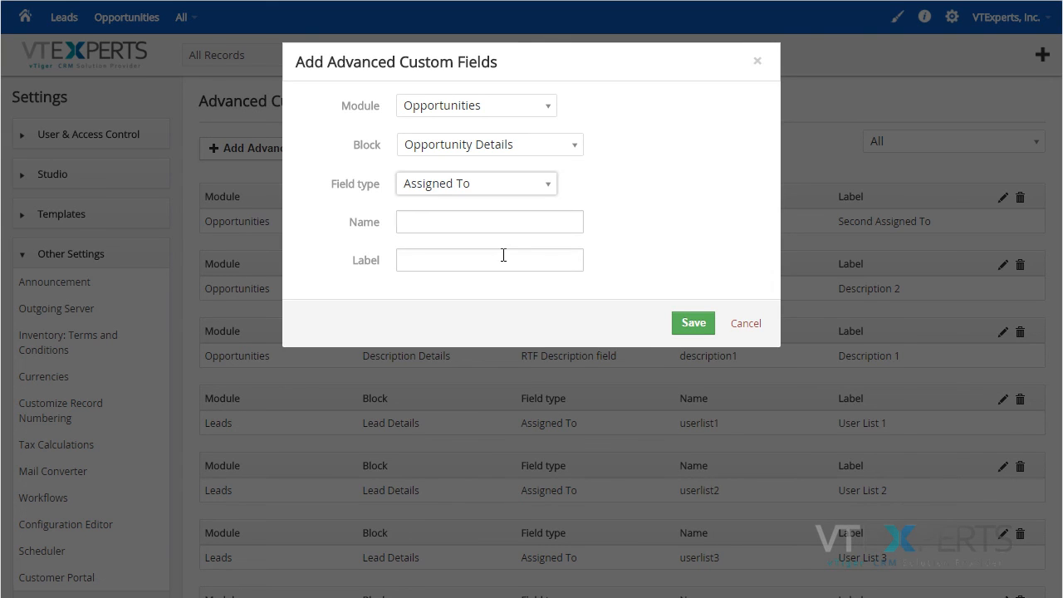